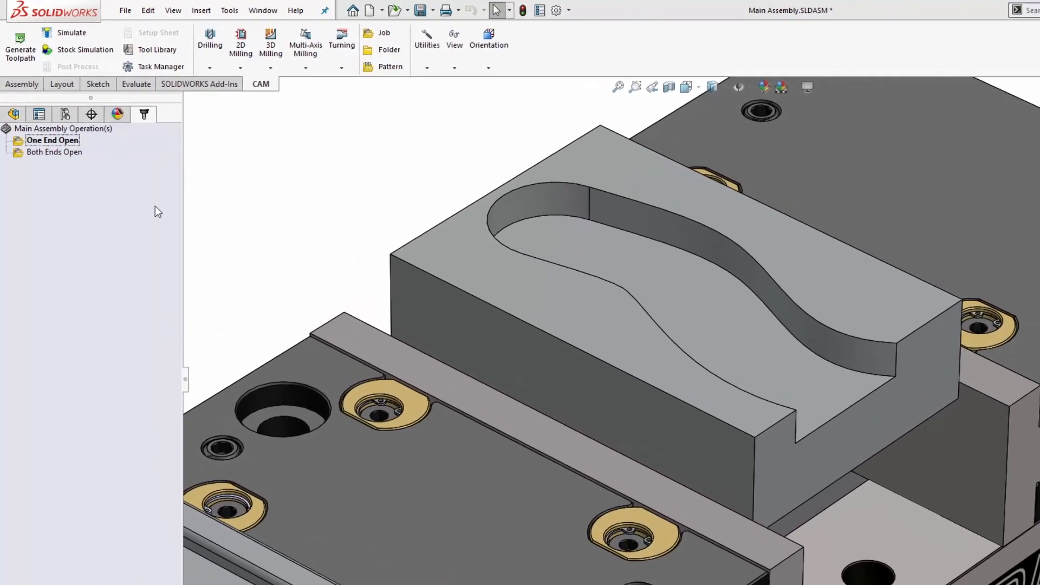
- Start a new 2D Adaptive Clearing operation from the 2D Milling list
click(253, 41)
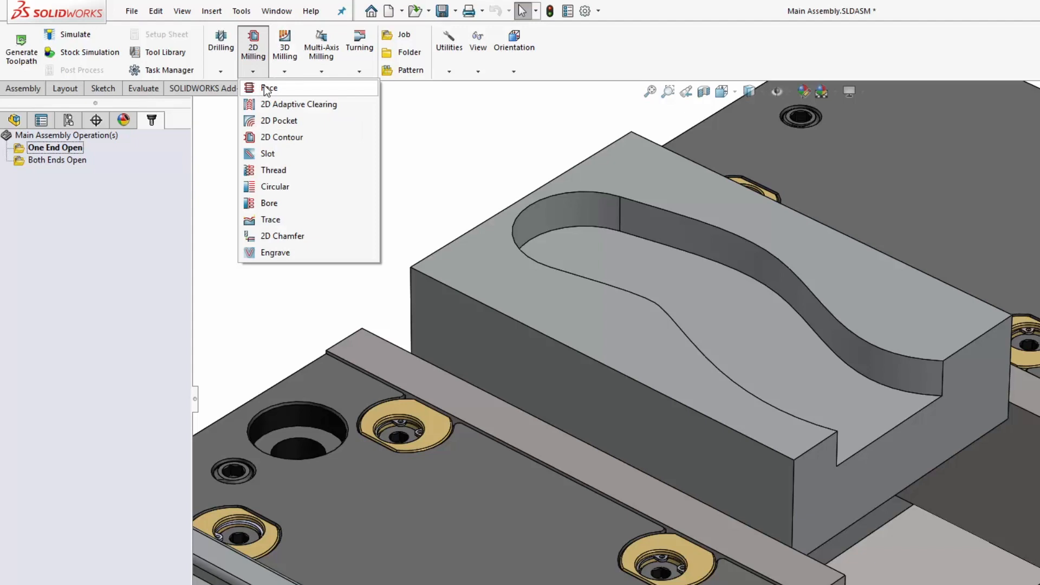
click(299, 104)
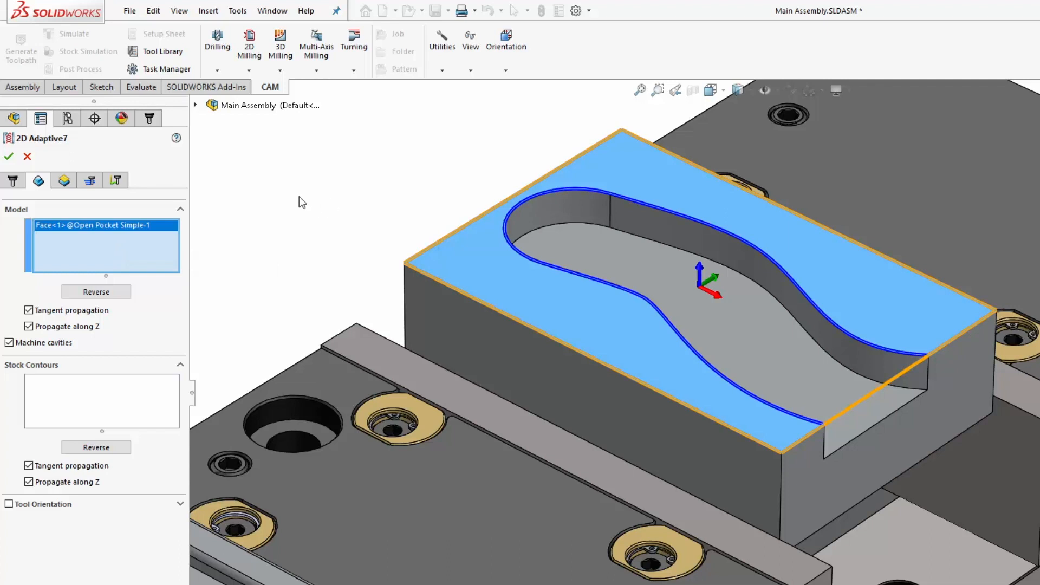
- Use the pocket floor face as stock contour and take the Bottom height From Selection
click(100, 400)
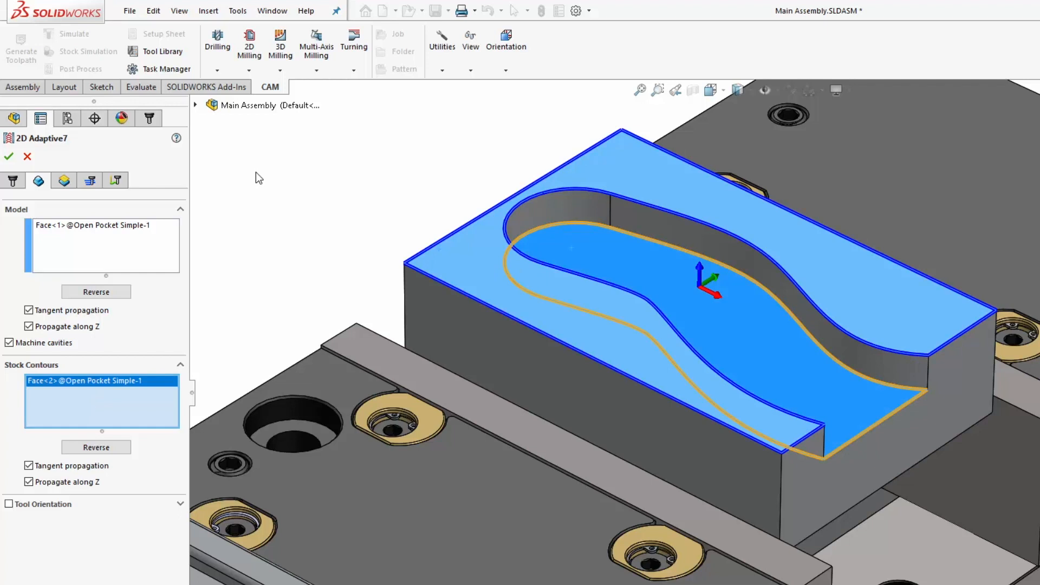
click(64, 181)
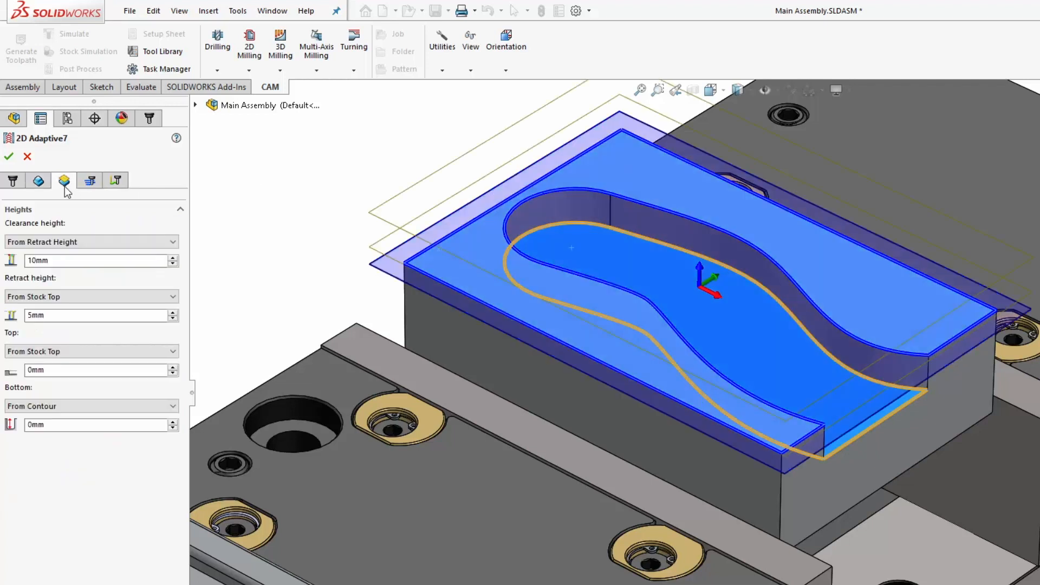
click(91, 405)
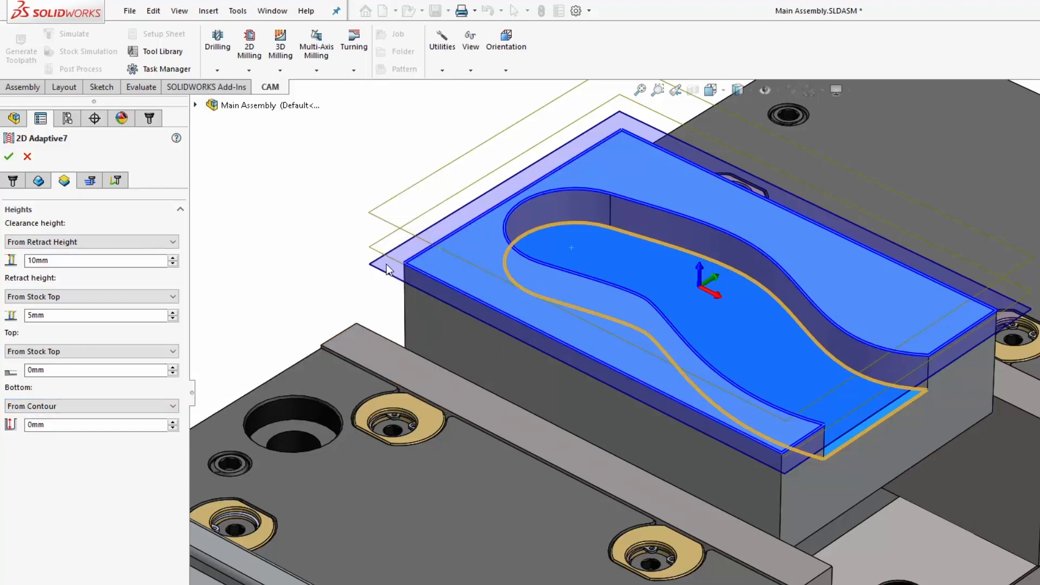
click(91, 405)
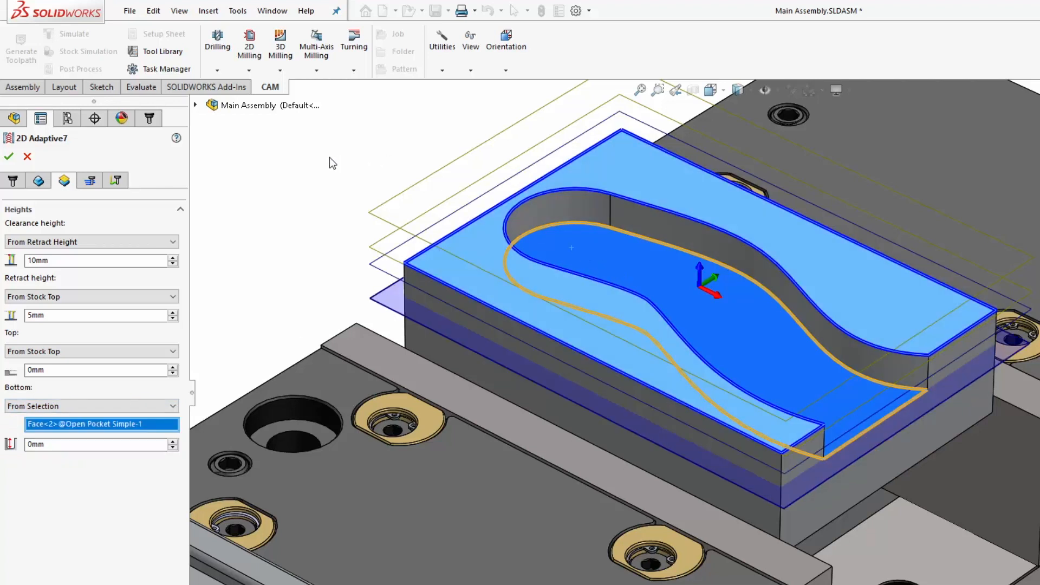
- Accept 2D Adaptive7, then edit it to turn off Machine cavities and regenerate the toolpath
click(8, 156)
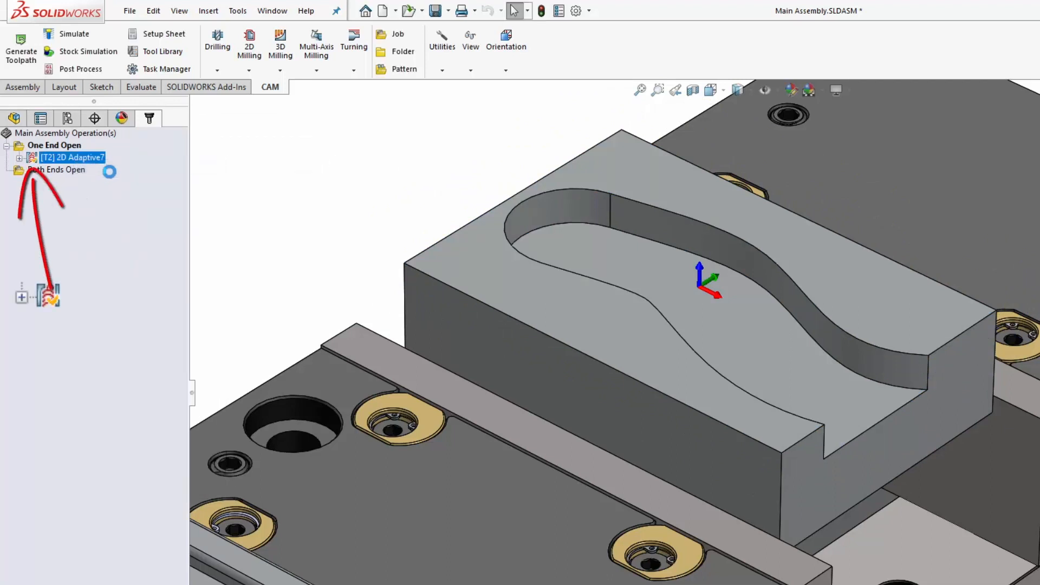
double_click(71, 157)
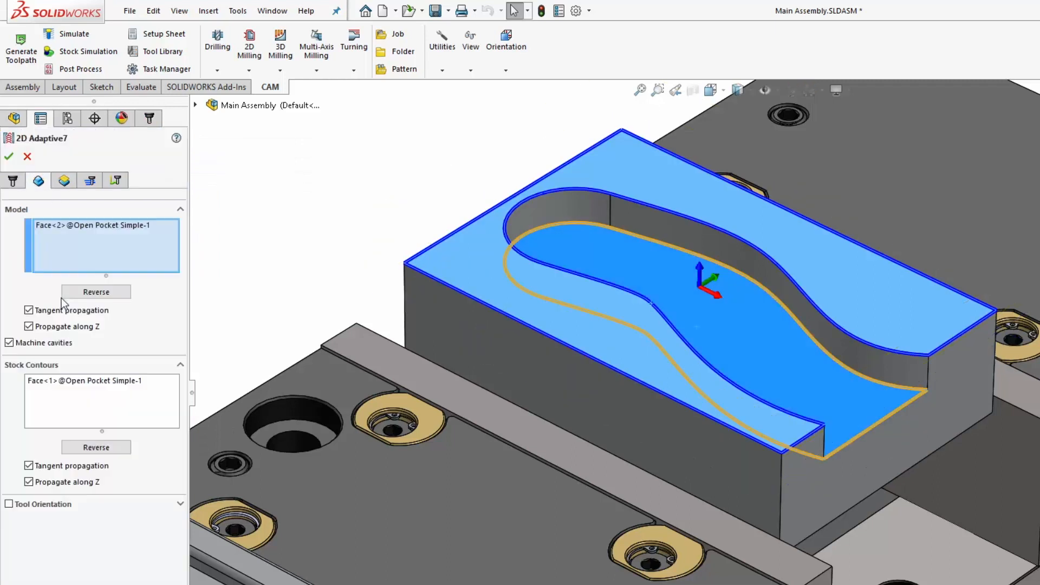
mouse_move(44, 344)
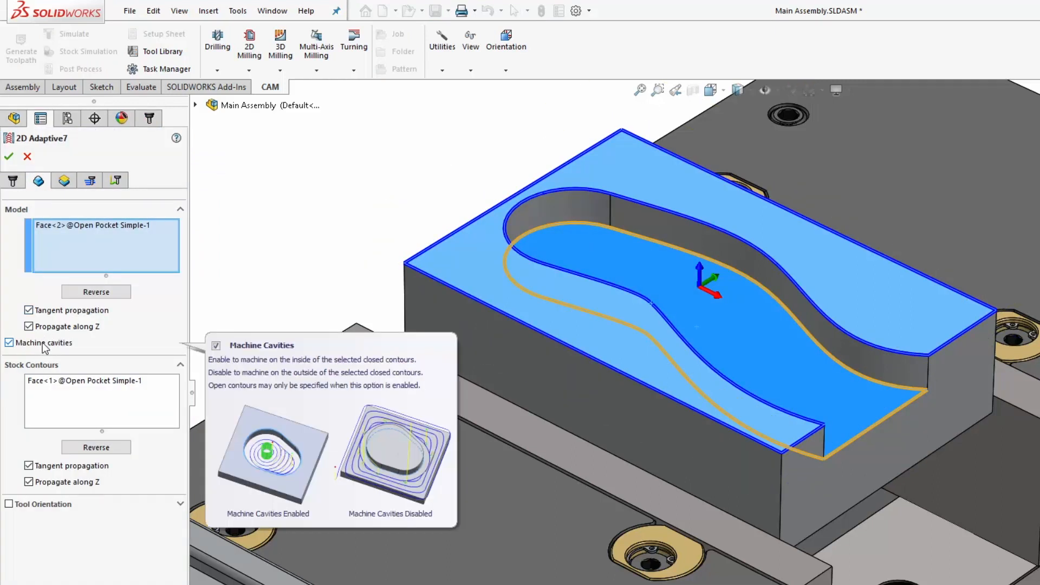
mouse_move(485, 268)
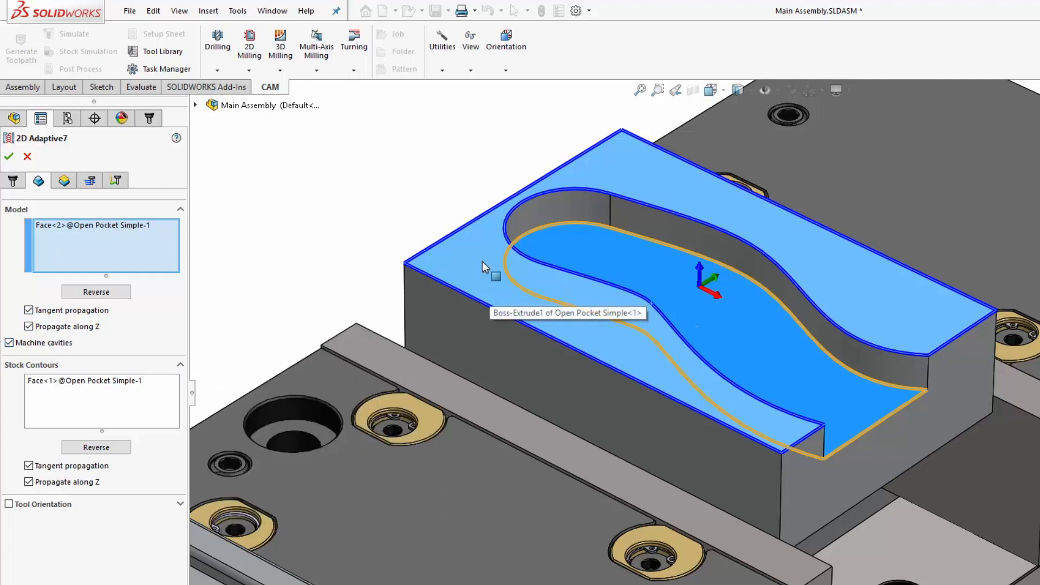
mouse_move(544, 243)
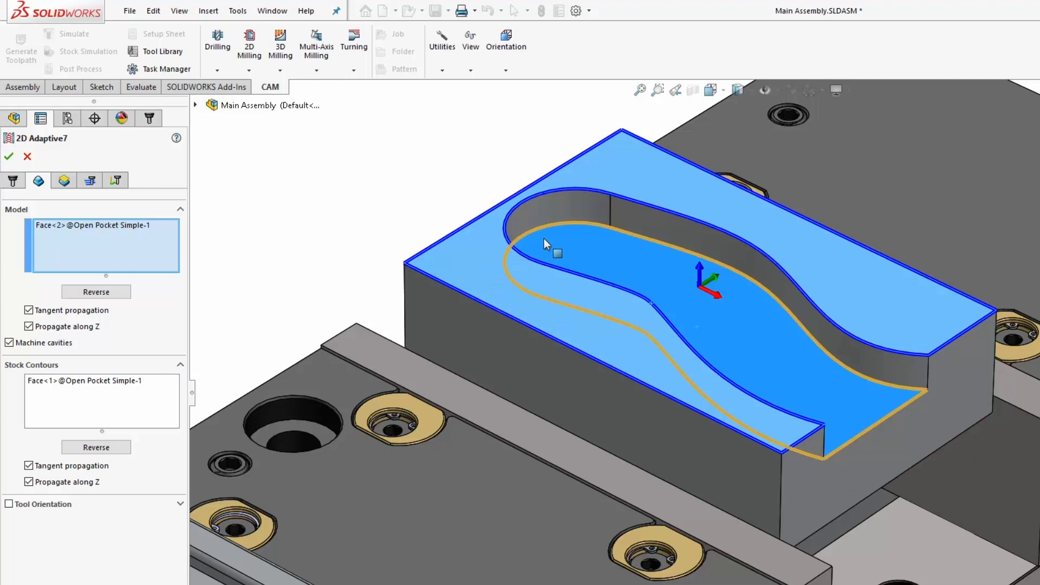
mouse_move(519, 352)
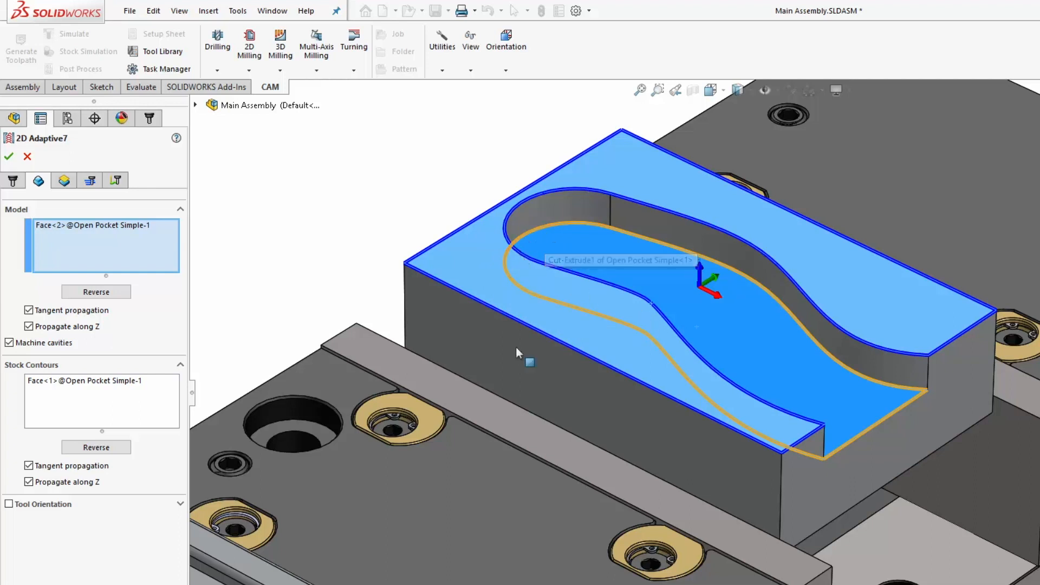
click(10, 343)
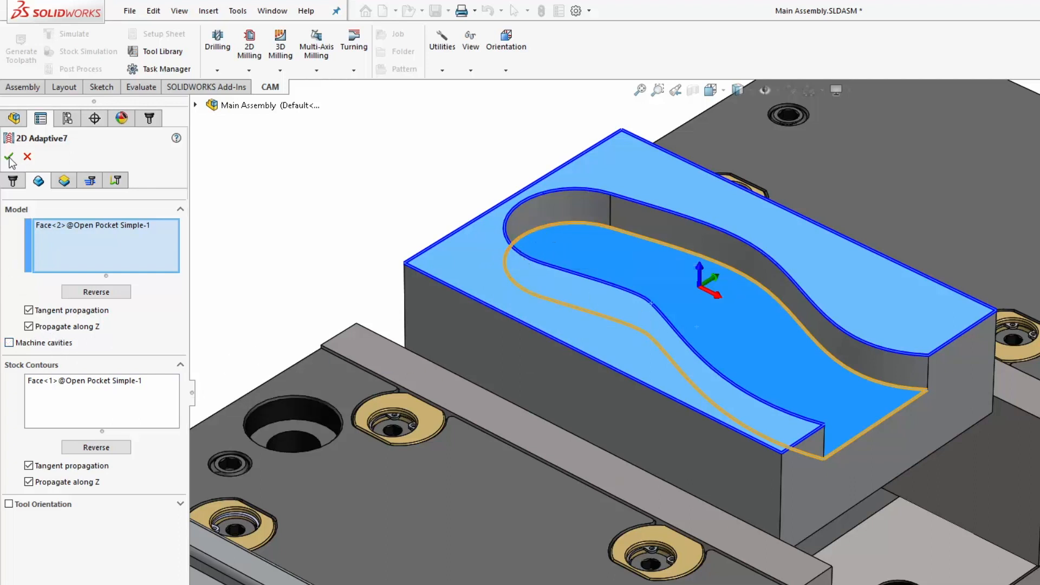
click(9, 159)
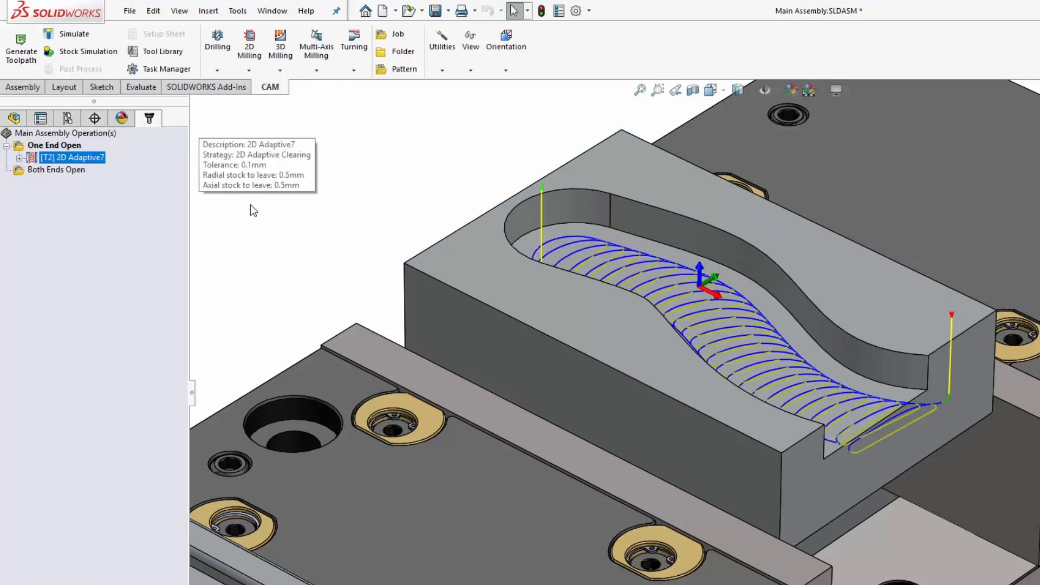
click(249, 43)
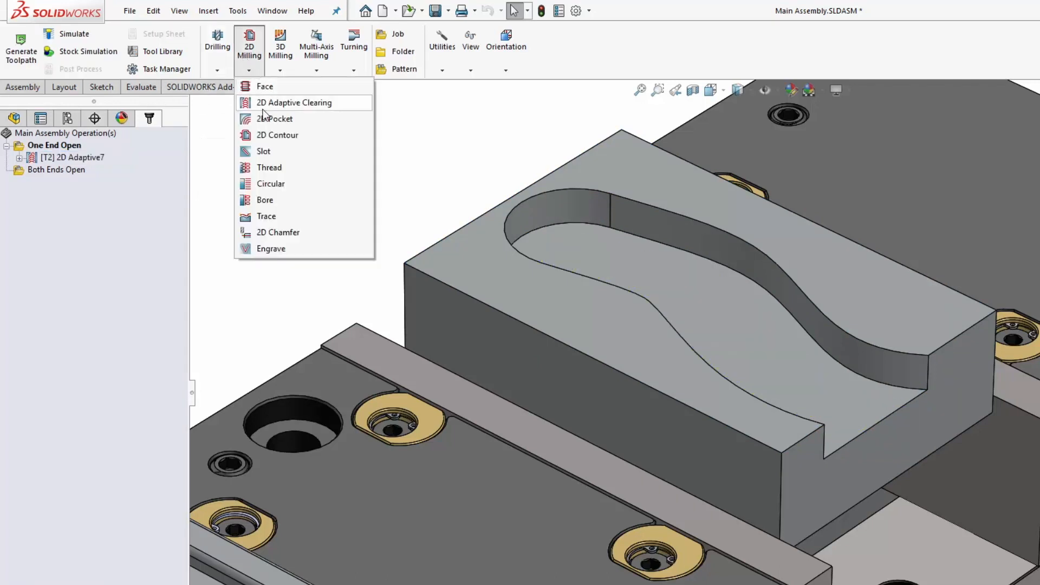
- Create 2D Adaptive8 on the pocket floor outline with Propagate along Z unchecked and accept it
click(293, 101)
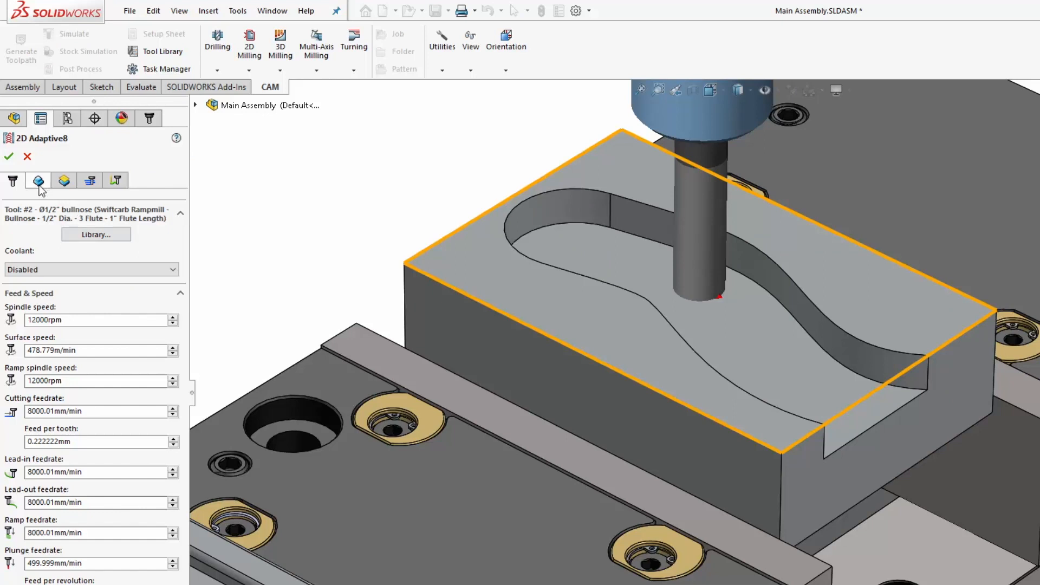
click(64, 181)
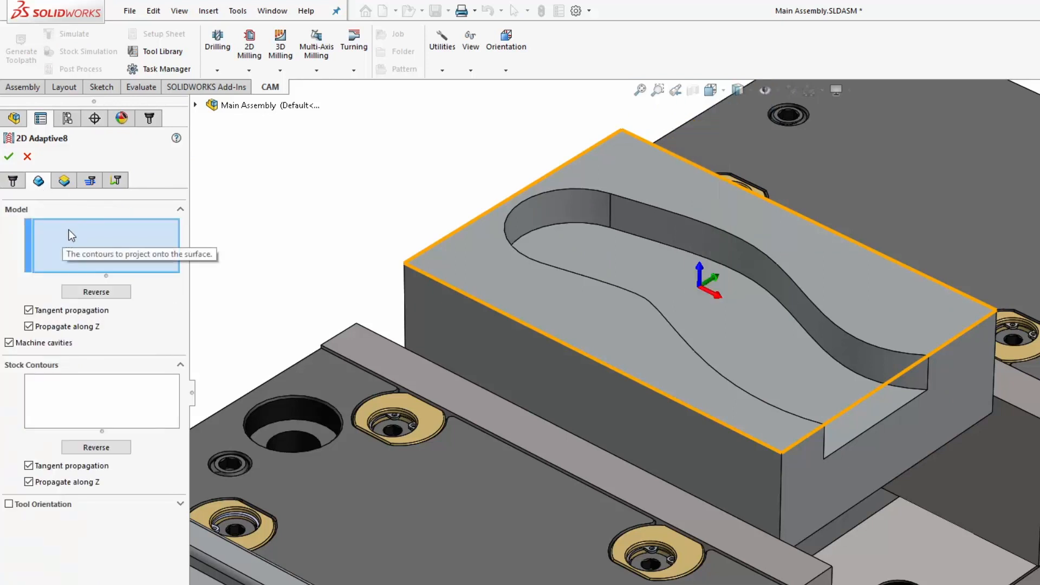
mouse_move(912, 394)
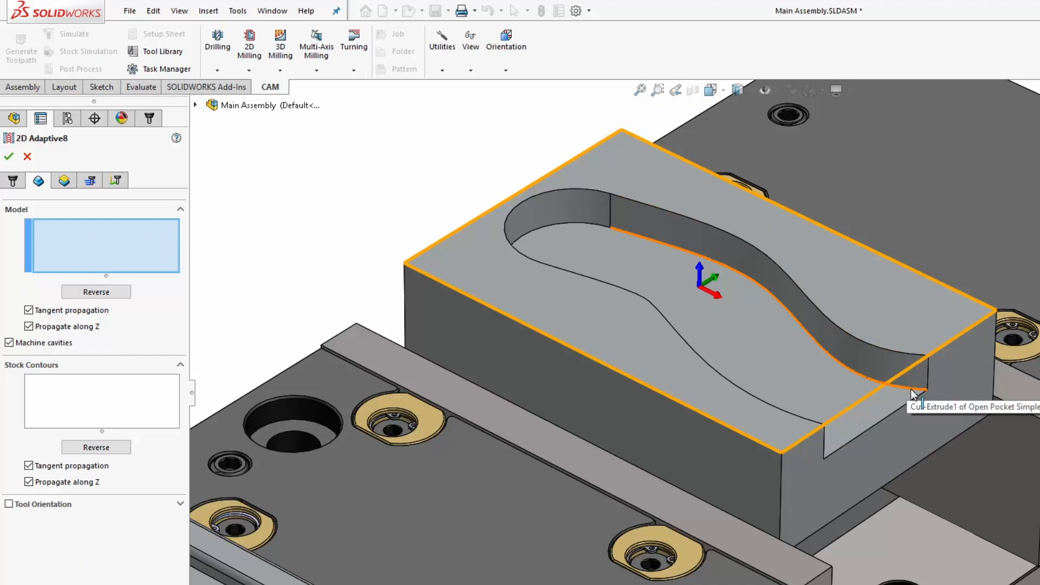
click(915, 393)
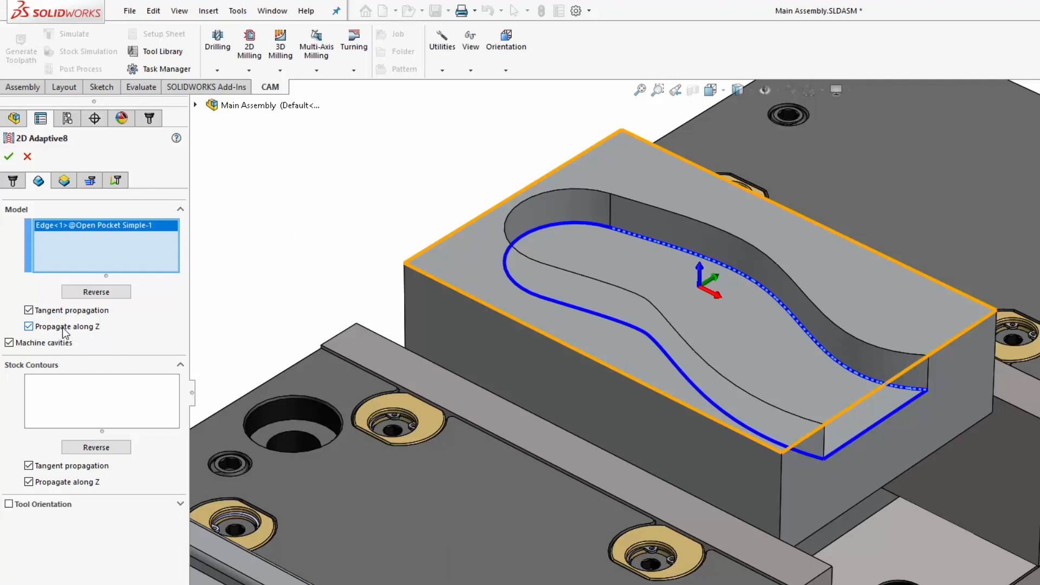
click(28, 326)
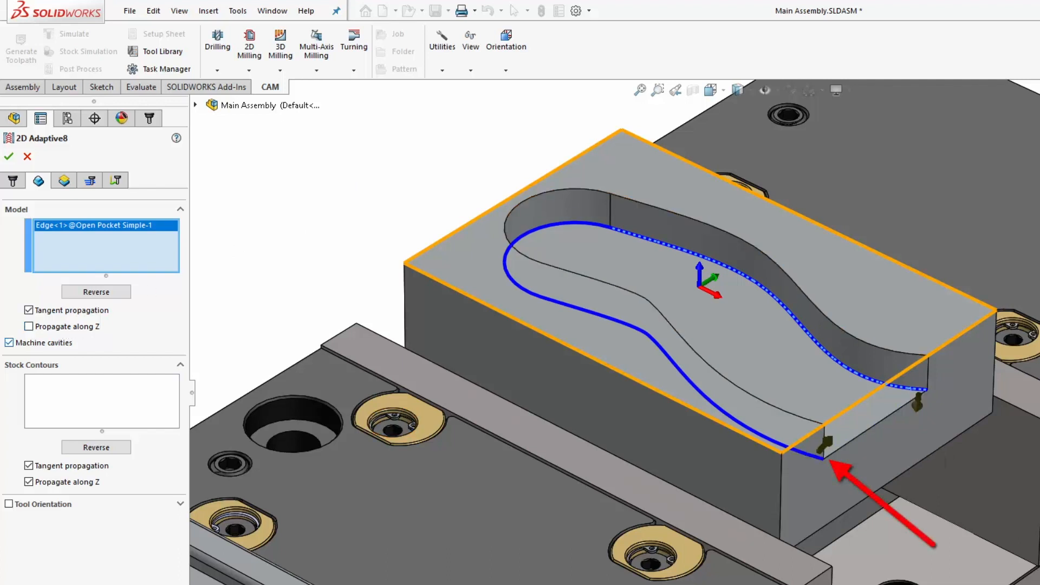
mouse_move(822, 450)
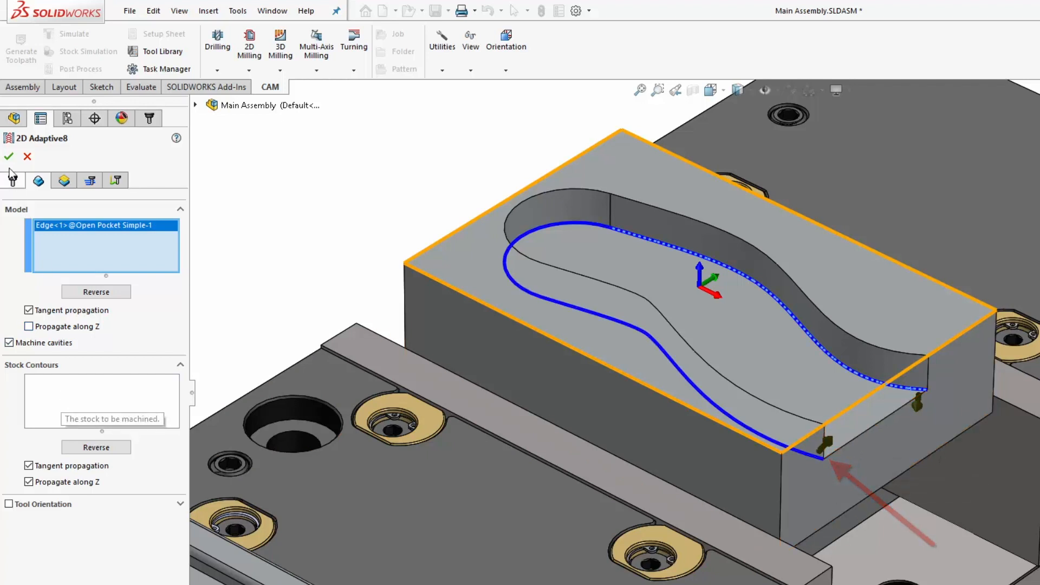
click(8, 156)
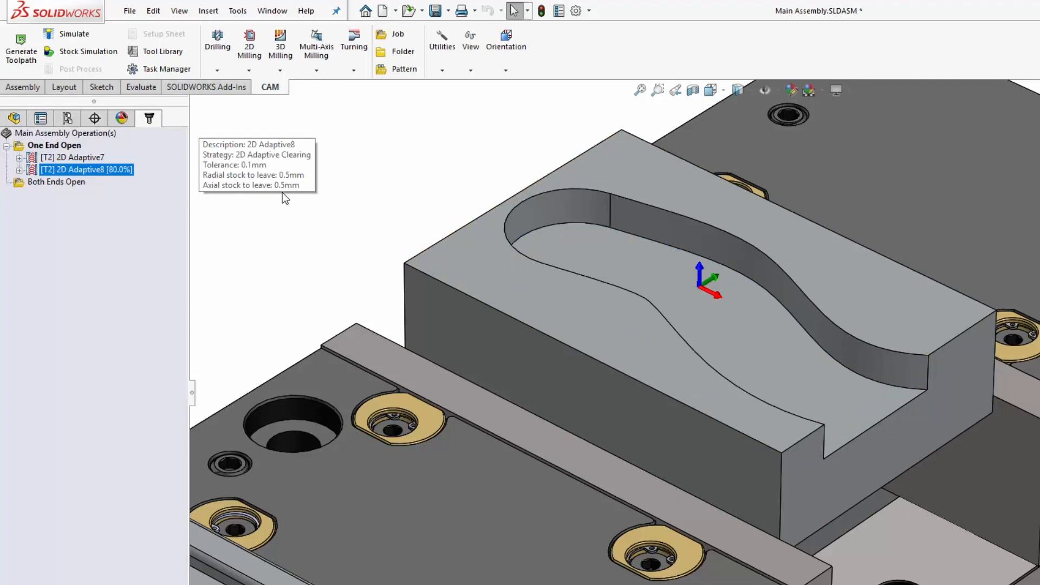
- Activate the Both Ends Open setup and start a new adaptive operation, 2D Adaptive9
click(20, 47)
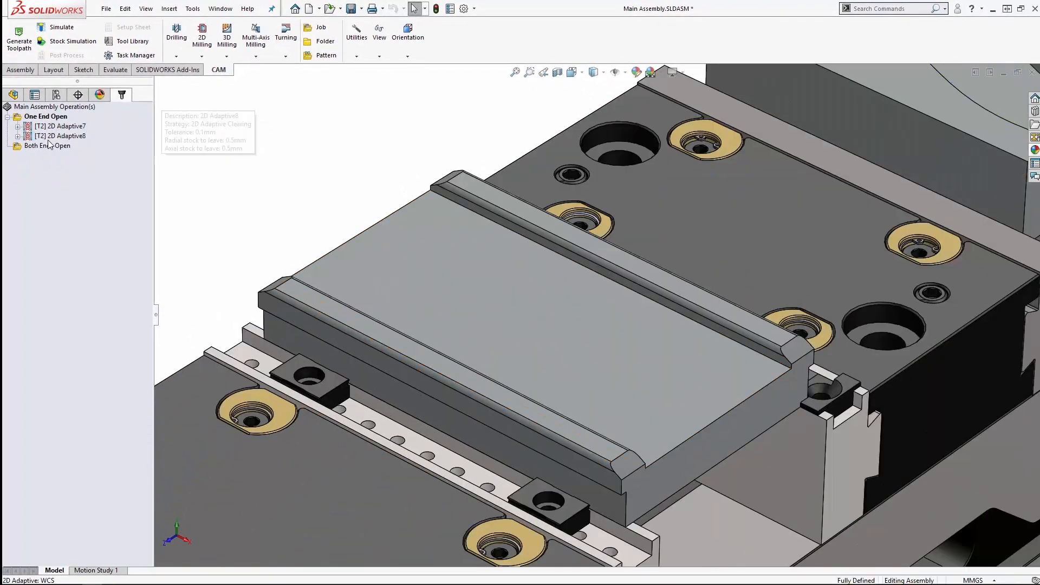
right_click(46, 145)
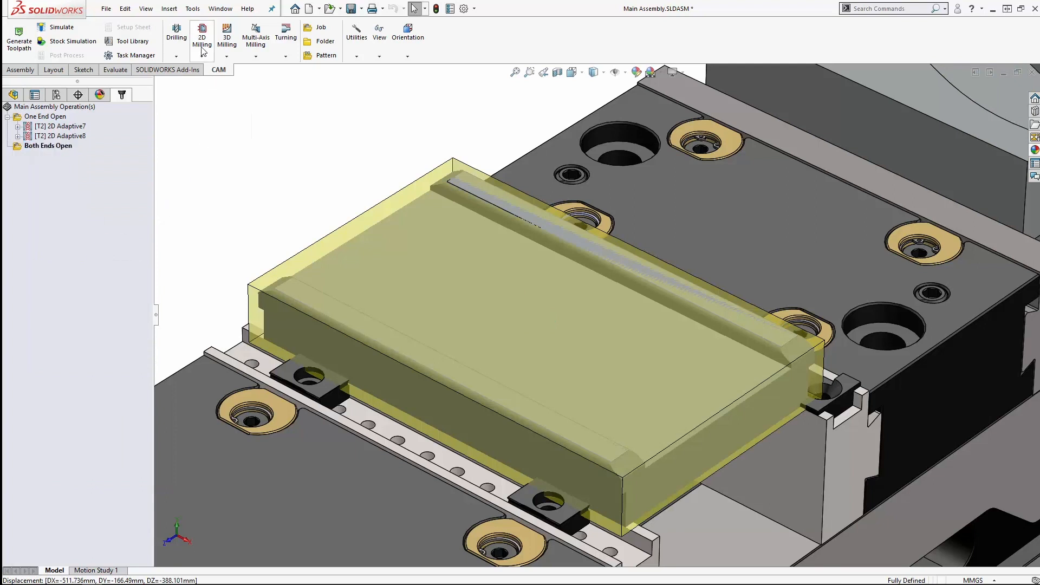
click(202, 34)
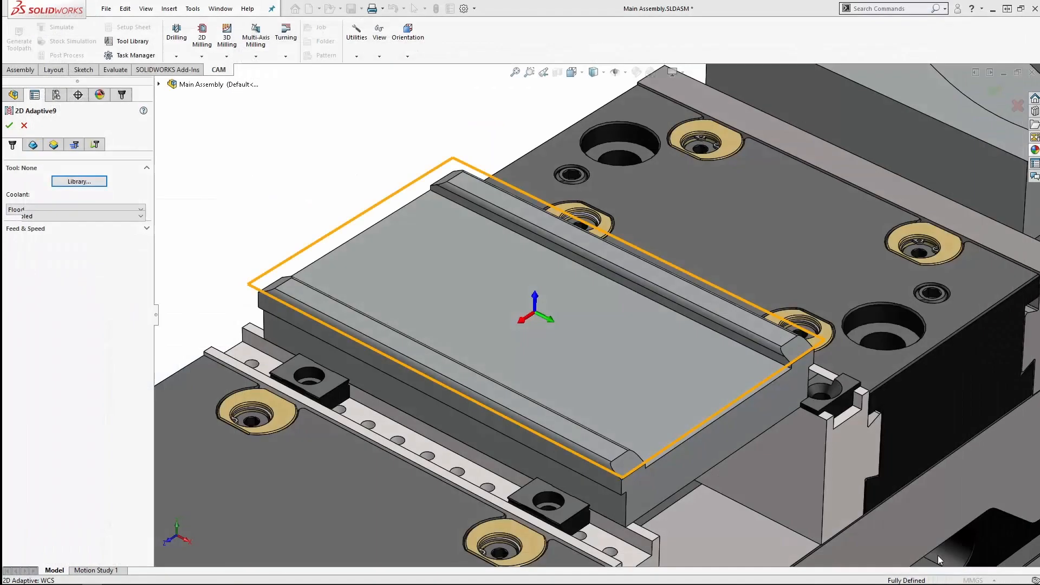
- Select the slot floor face plus both long edges without Z propagation and accept 2D Adaptive9
click(33, 145)
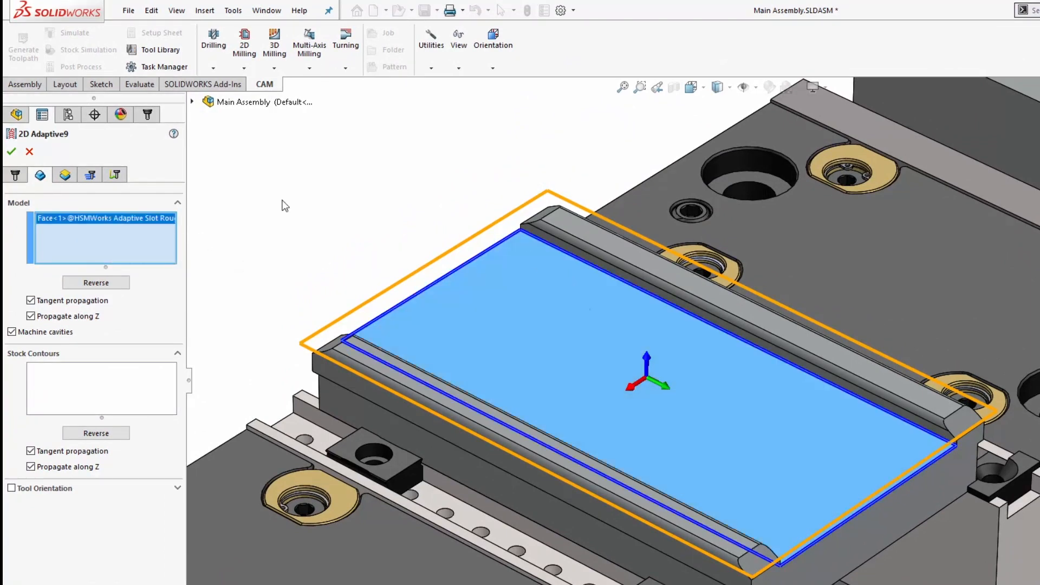
click(30, 316)
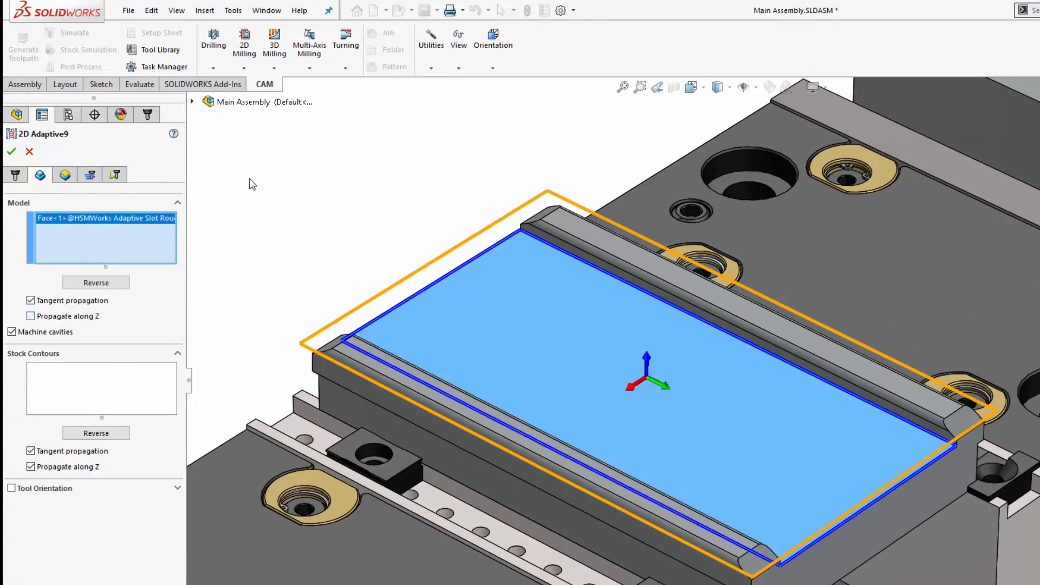
key(ctrl)
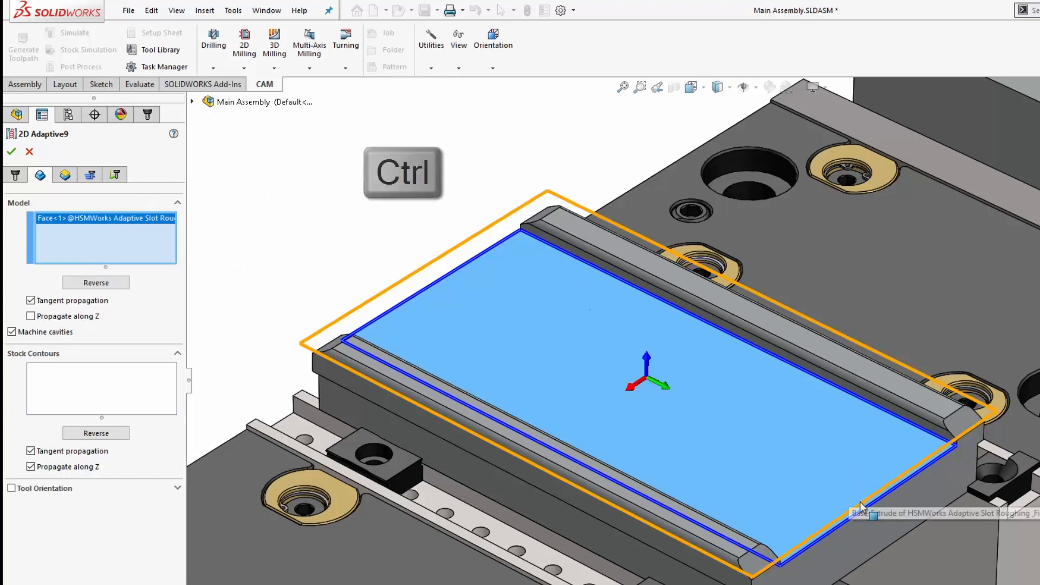
click(454, 281)
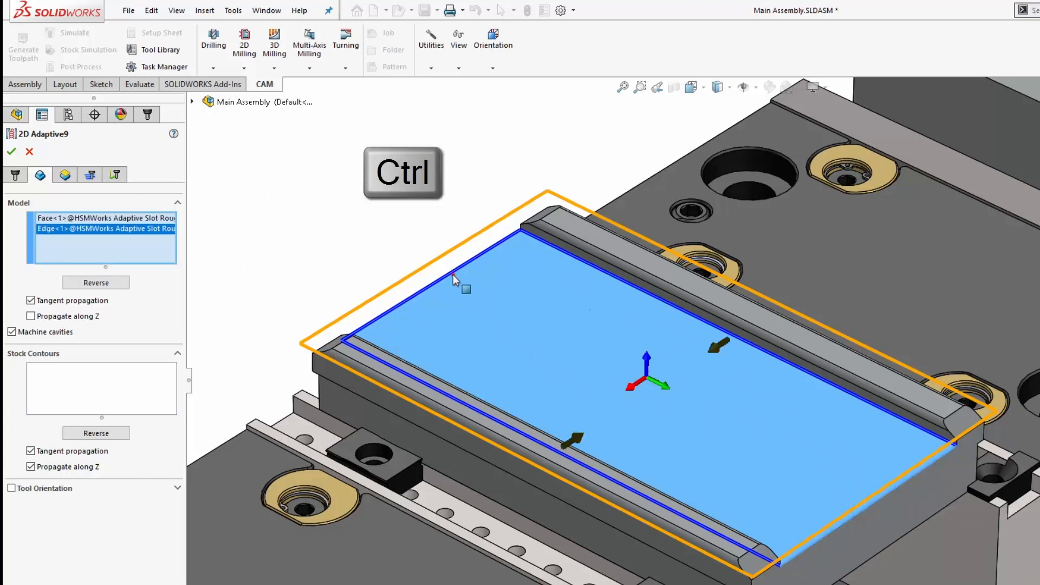
click(456, 280)
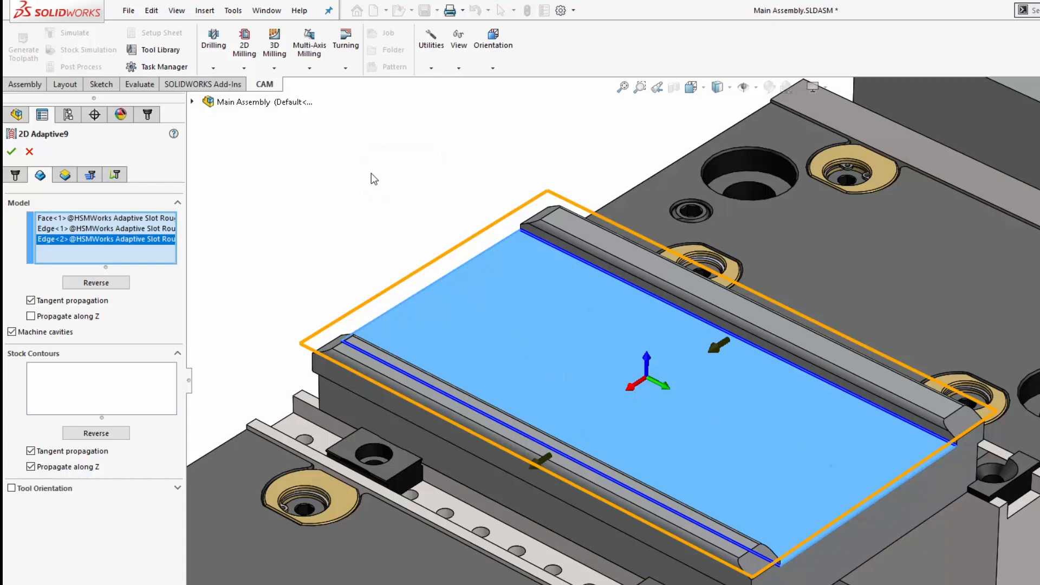
mouse_move(60, 154)
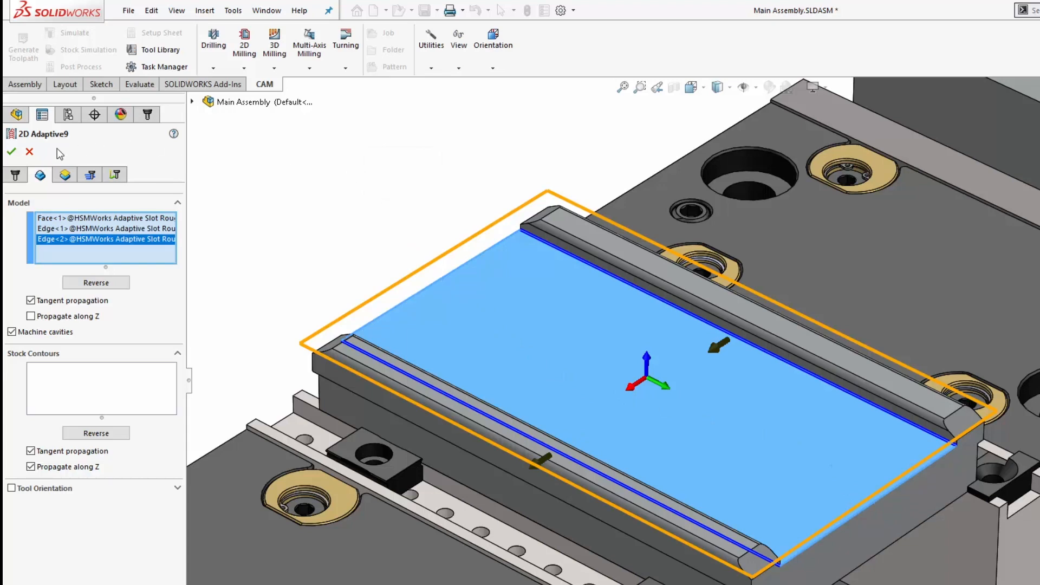
click(11, 152)
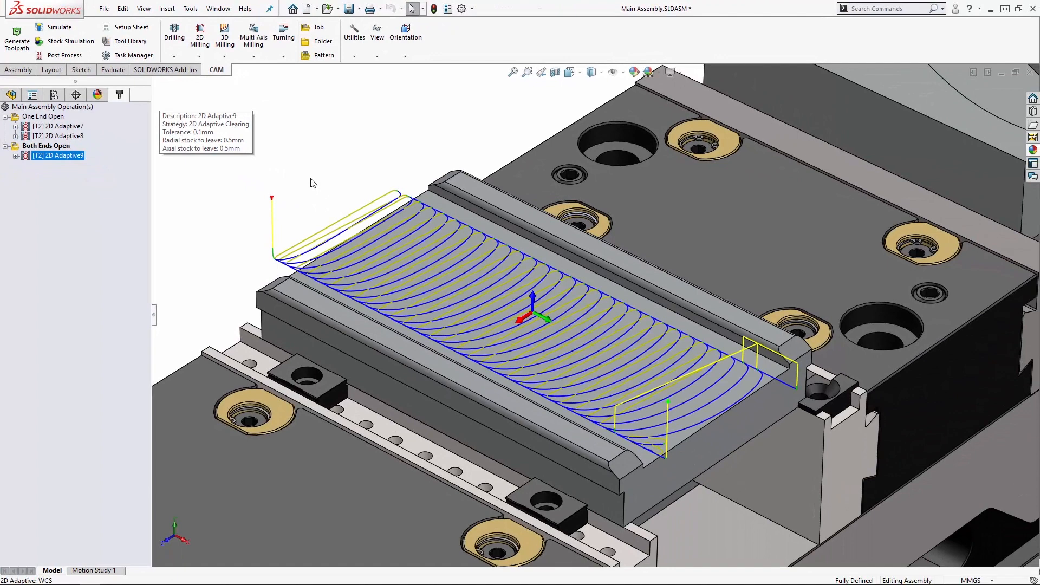
mouse_move(306, 183)
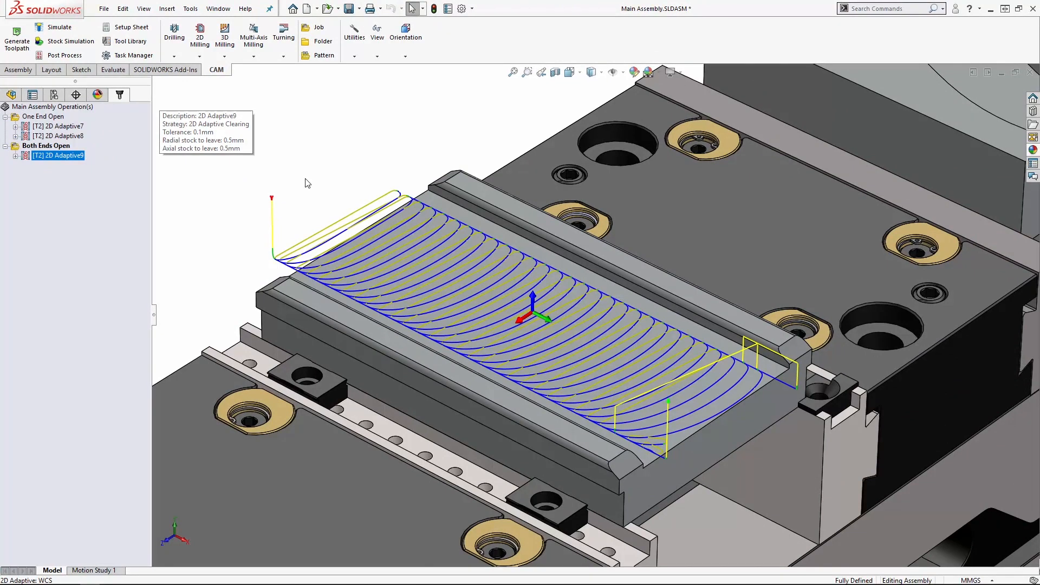